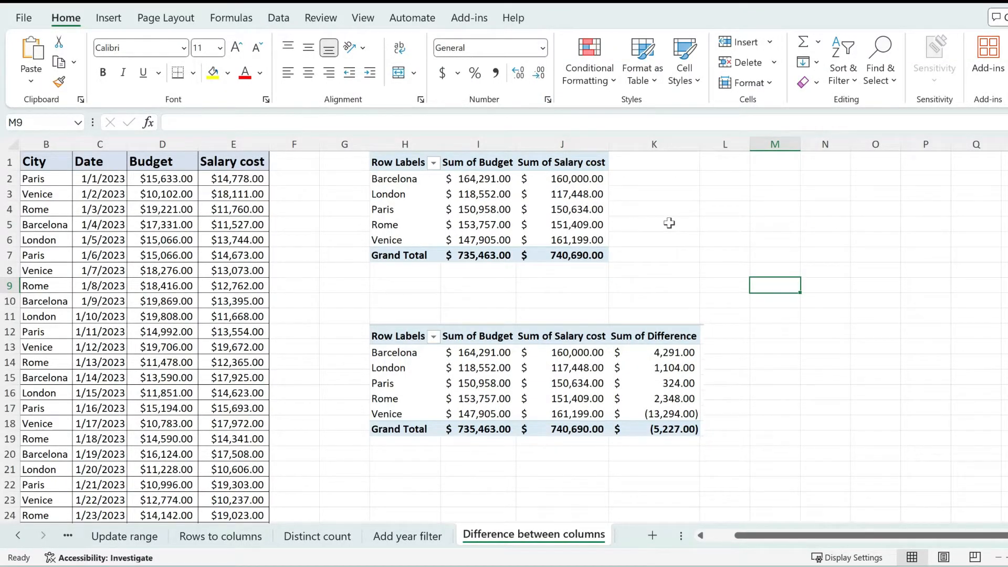
{"action": "mouse_move", "coordinate": [670, 218]}
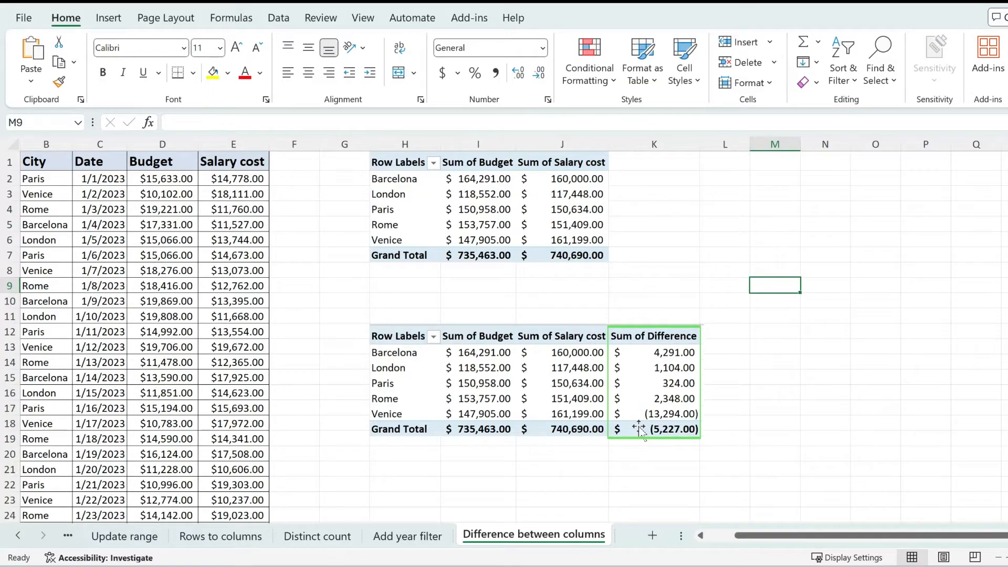
{"action": "mouse_move", "coordinate": [671, 372]}
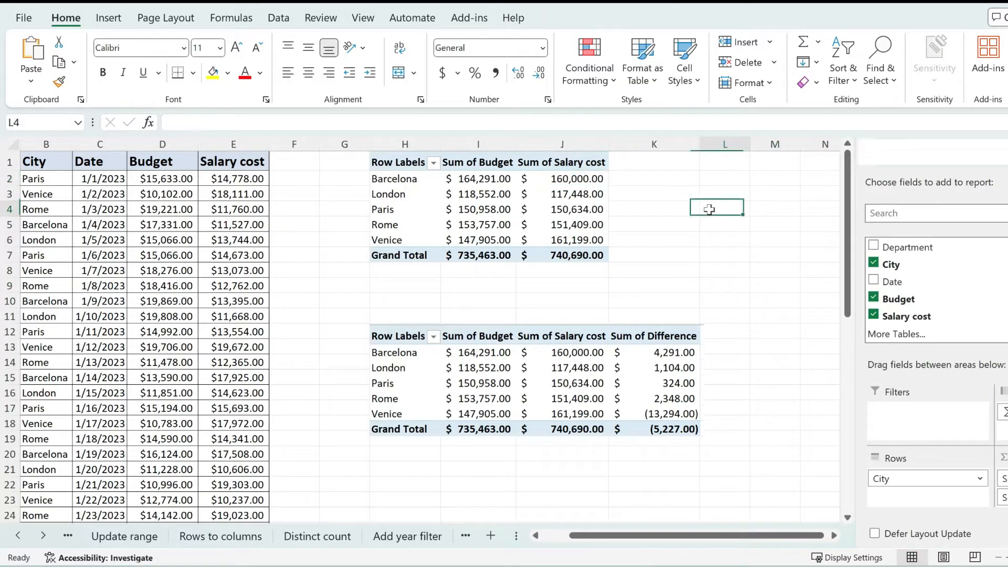
- Select the top pivot table and open the Fields, Items & Sets menu under PivotTable Analyze
{"action": "left_click", "coordinate": [532, 534]}
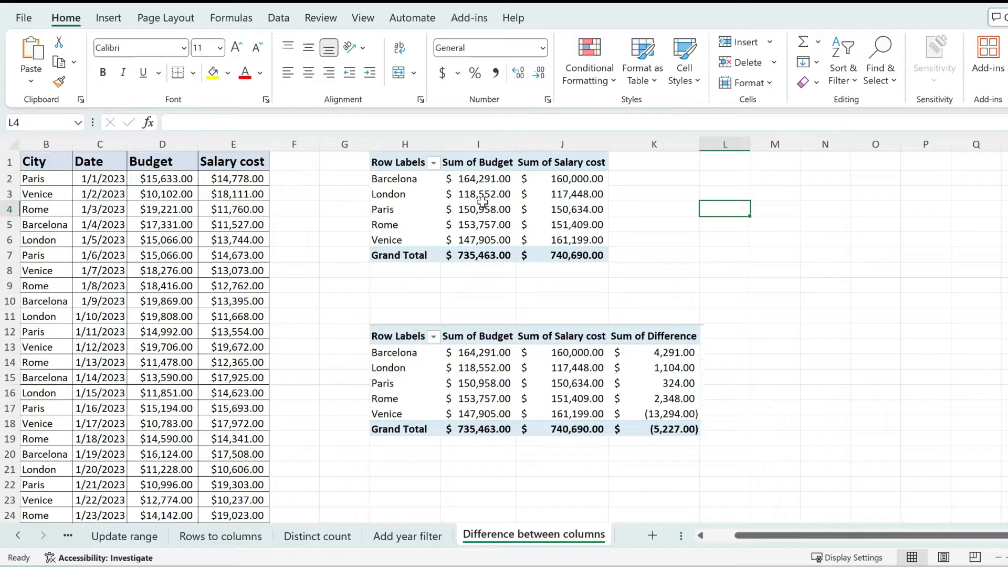
{"action": "left_click", "coordinate": [404, 194]}
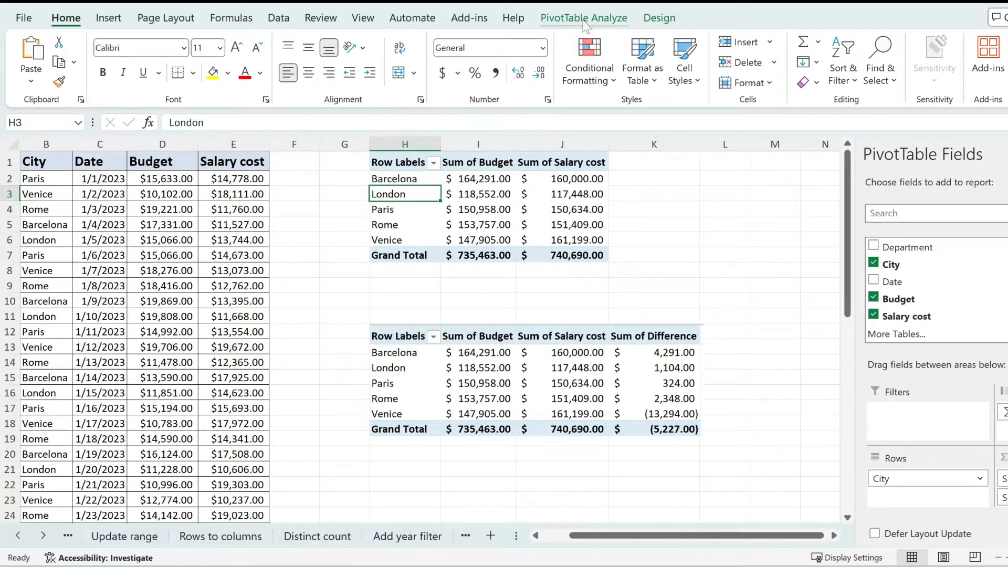
{"action": "left_click", "coordinate": [584, 18]}
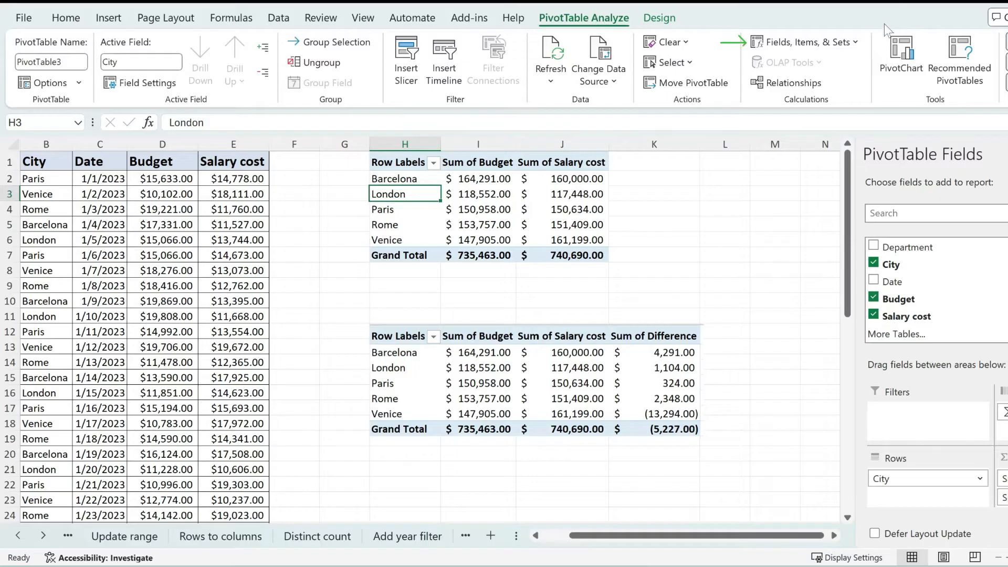
{"action": "left_click", "coordinate": [806, 42]}
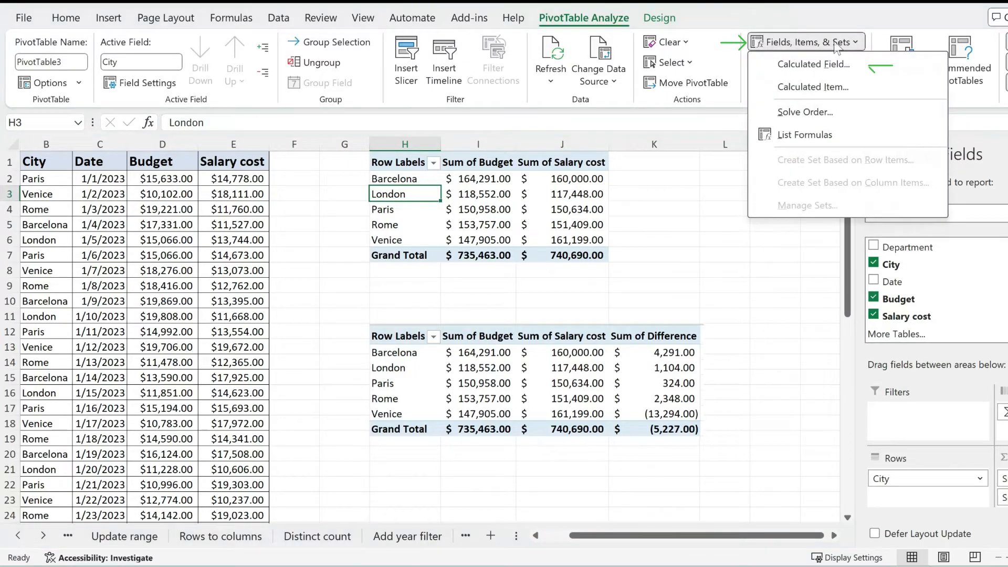
{"action": "mouse_move", "coordinate": [815, 63]}
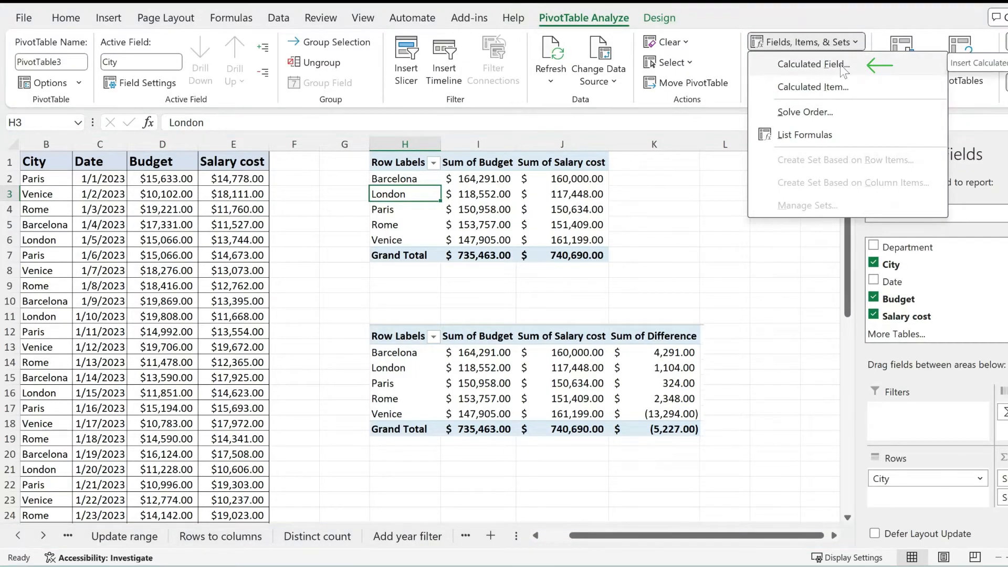
- Add a calculated field 'Difference' with formula Budget - Salary cost
{"action": "left_click", "coordinate": [813, 64]}
{"action": "type", "text": "Difference"}
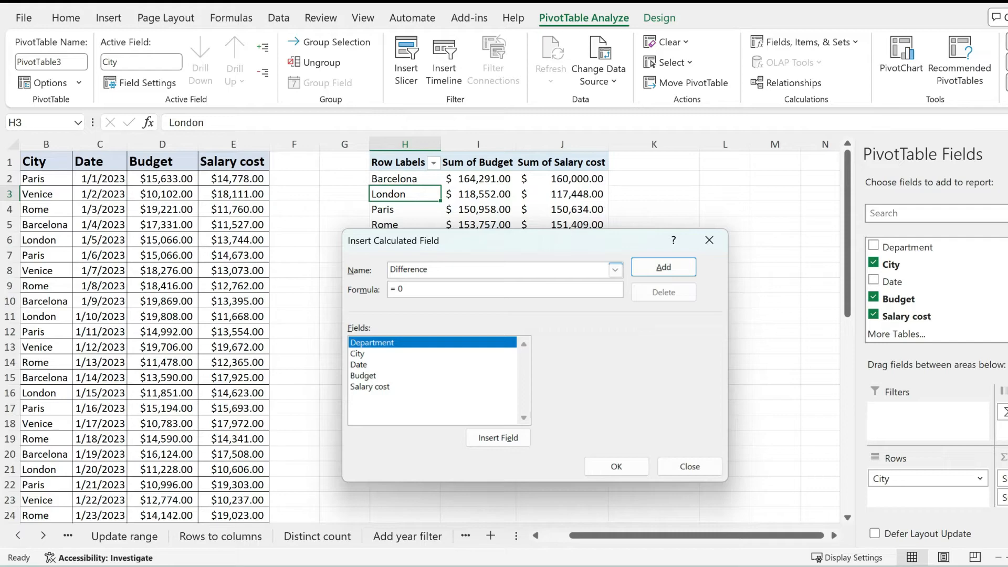
{"action": "key", "text": "Backspace"}
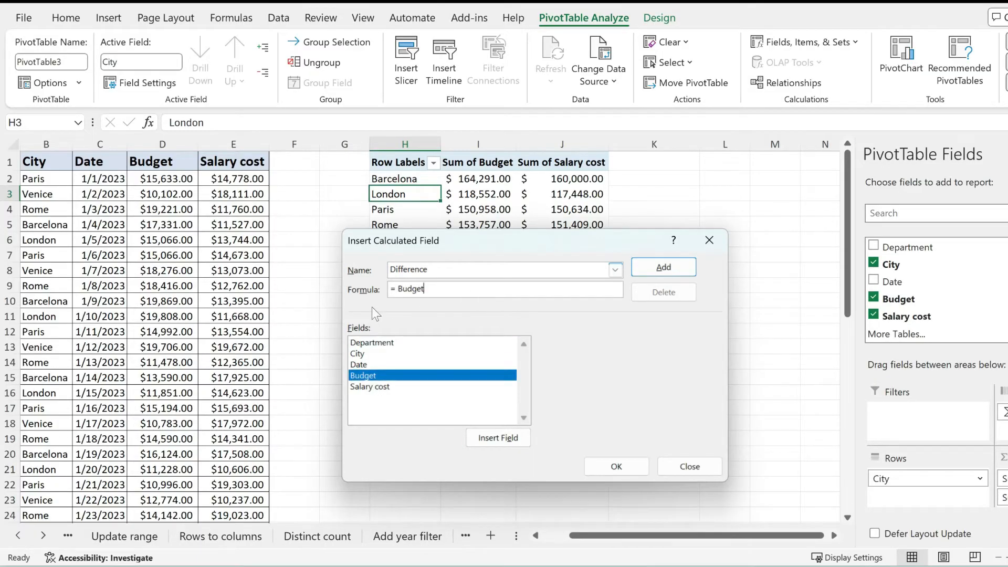
{"action": "type", "text": "- 'Salary cost"}
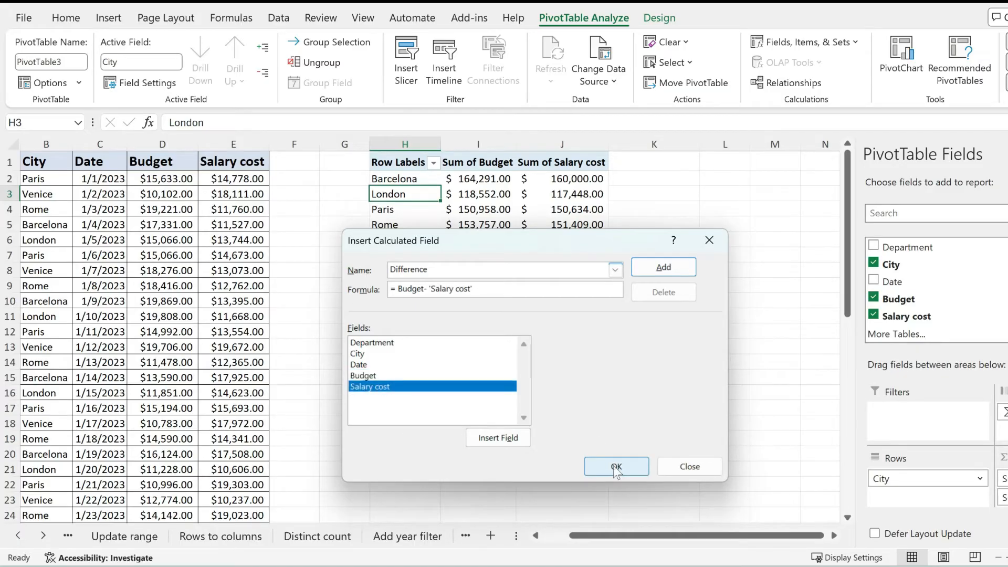
{"action": "left_click", "coordinate": [615, 467]}
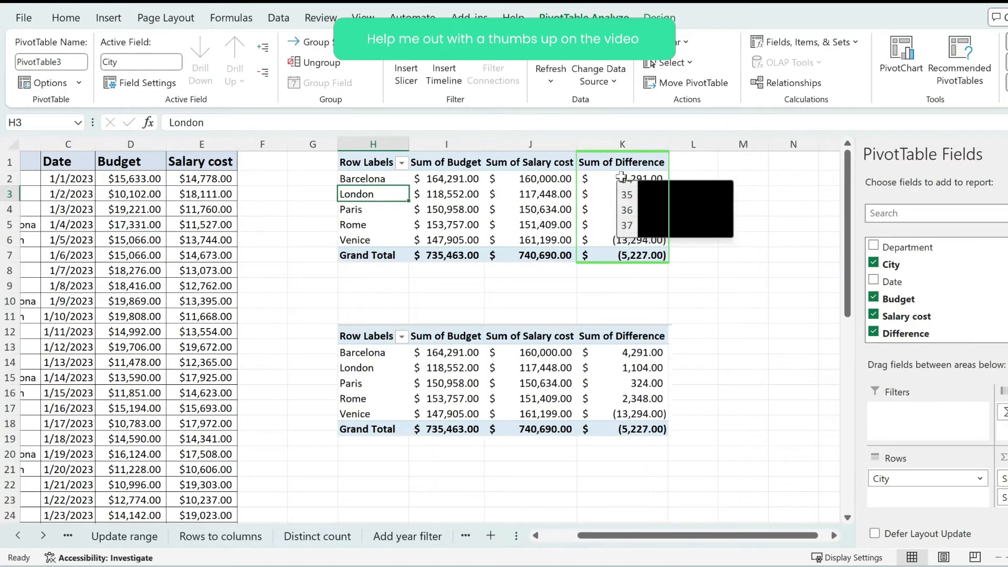
- Verify the top table's Sum of Difference values match the bottom table, totalling (5,227.00)
{"action": "left_click", "coordinate": [446, 178]}
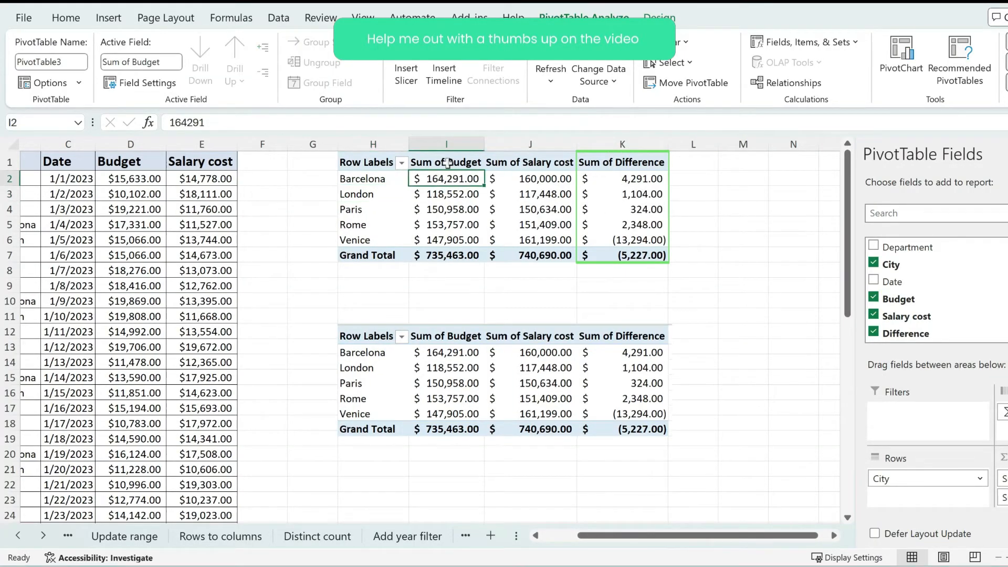
{"action": "left_click", "coordinate": [693, 194]}
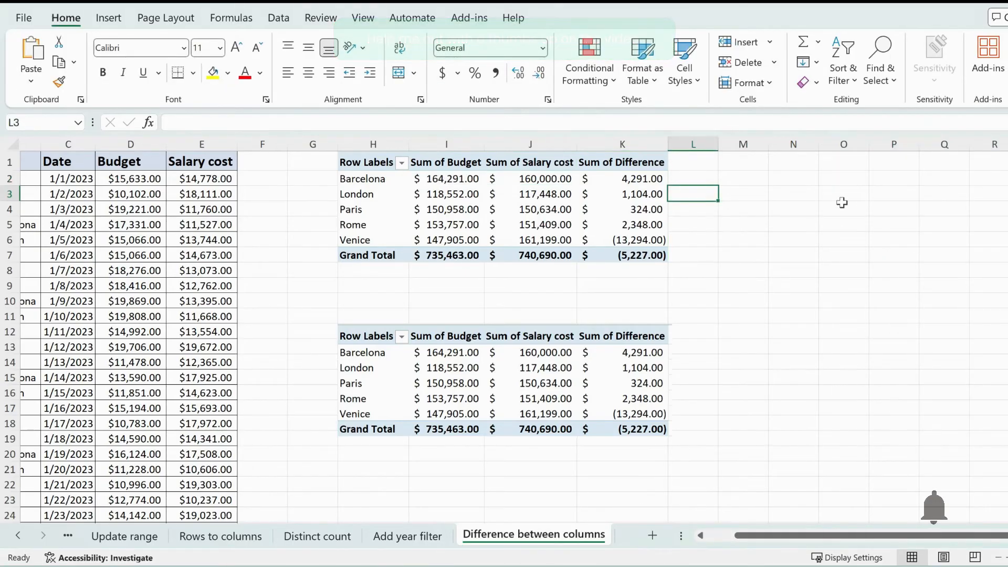